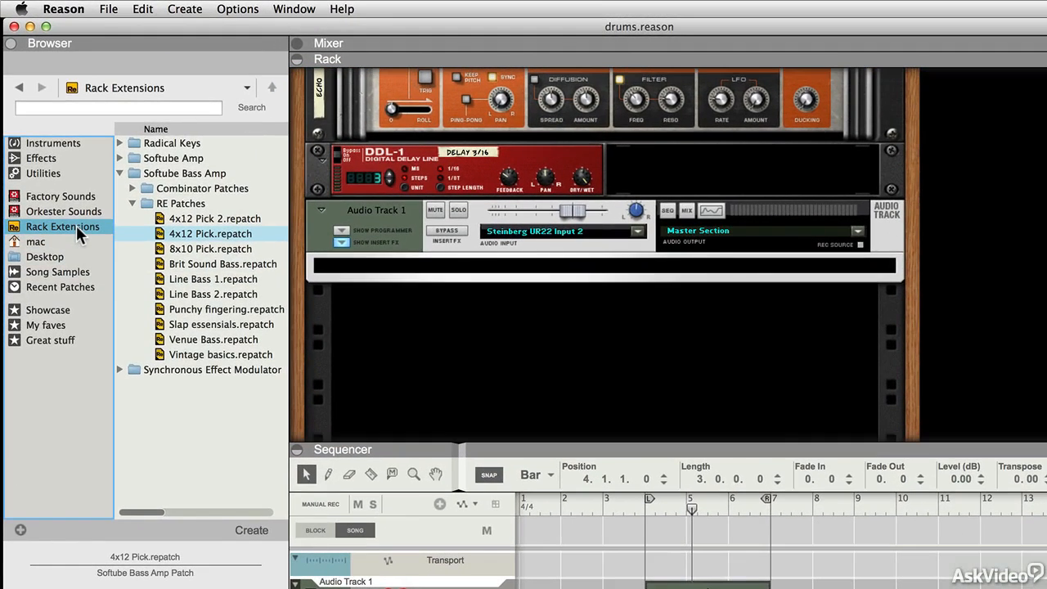
# Collapse Softube Bass Amp and expand Softube Amp RE Patches through American, British Overdrive and High Gain folders.
pyautogui.click(120, 172)
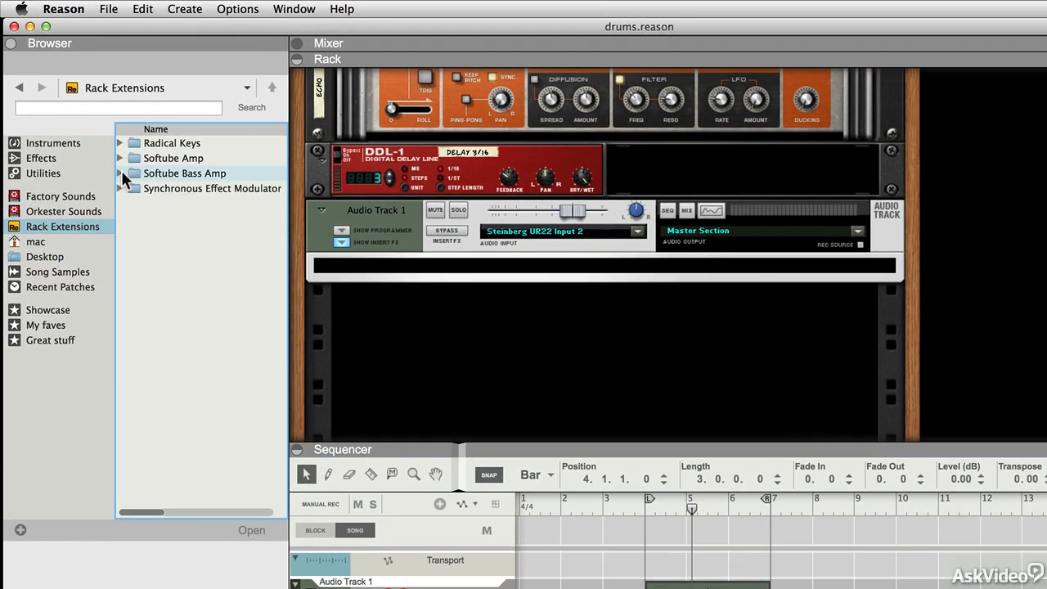
pyautogui.click(120, 158)
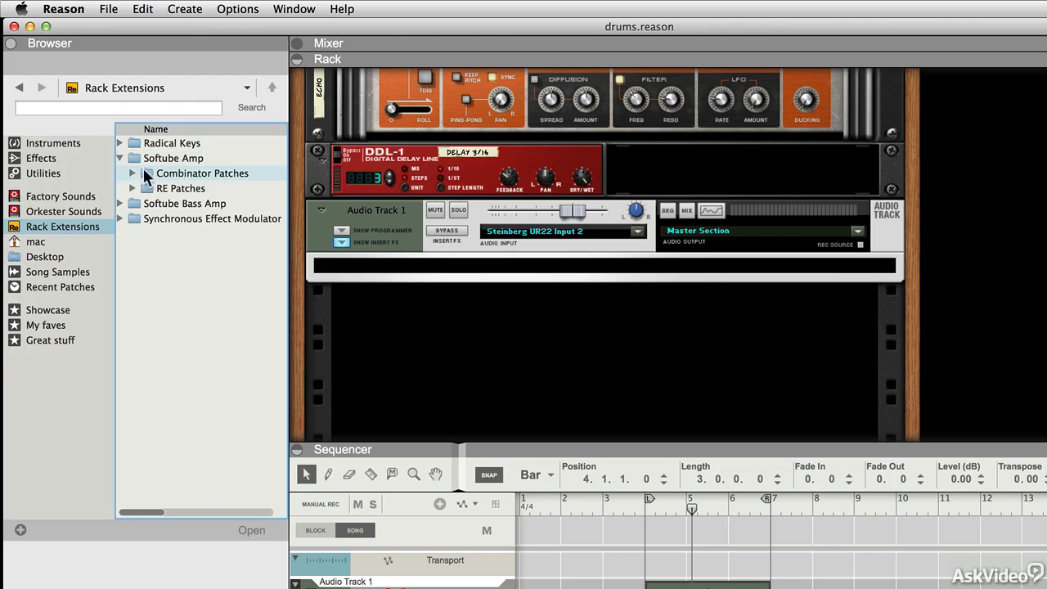
pyautogui.click(133, 188)
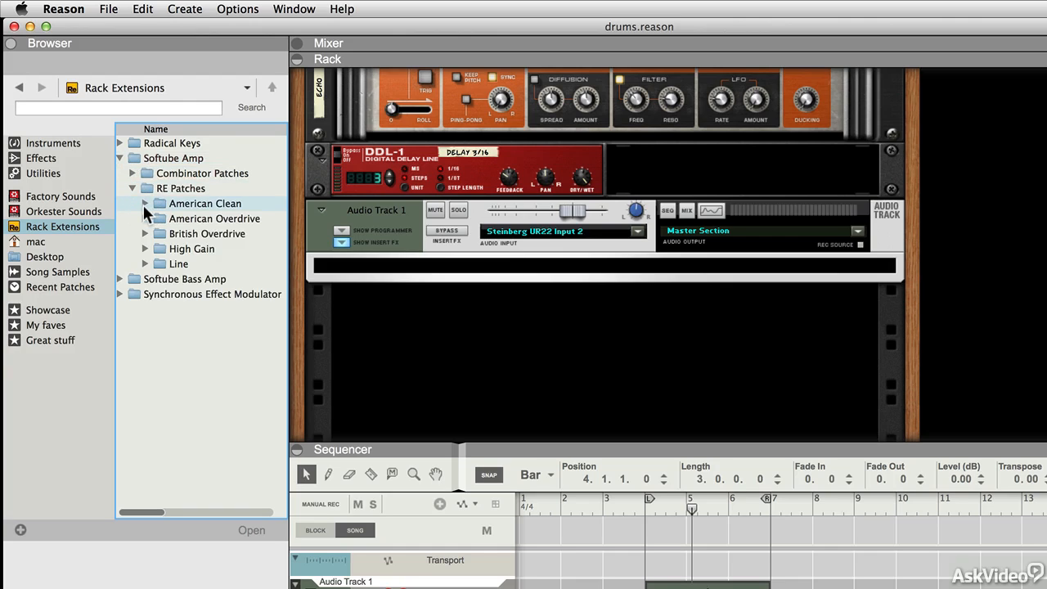
pyautogui.click(145, 203)
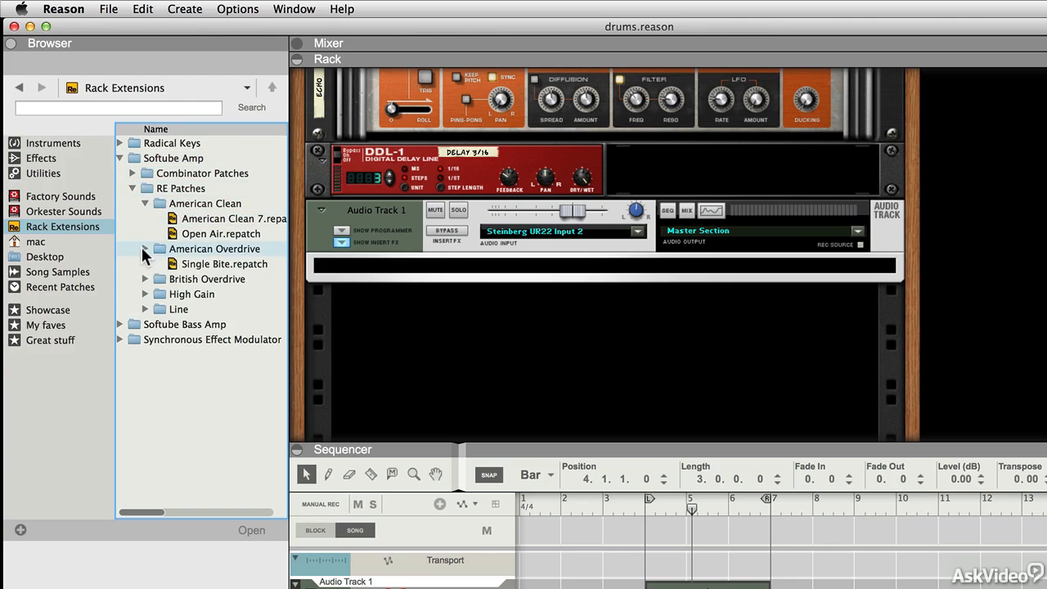
pyautogui.click(146, 278)
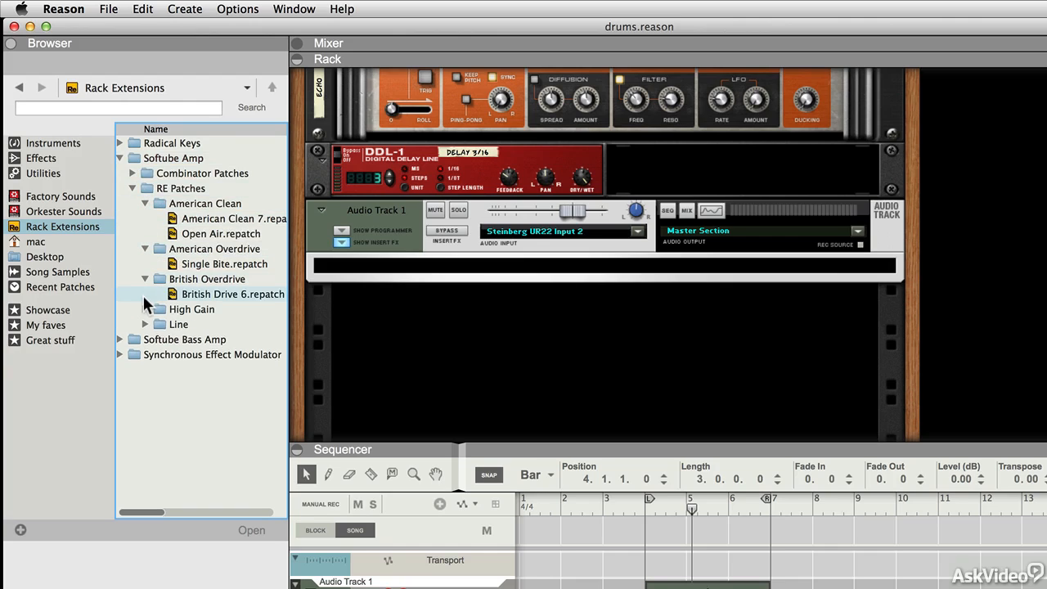
pyautogui.click(192, 308)
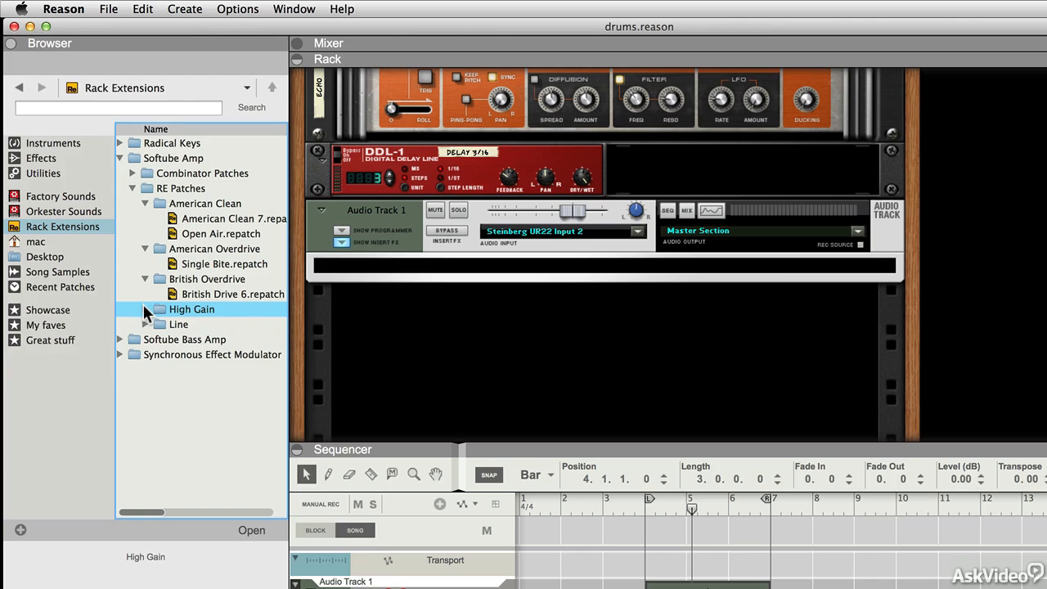
pyautogui.click(145, 309)
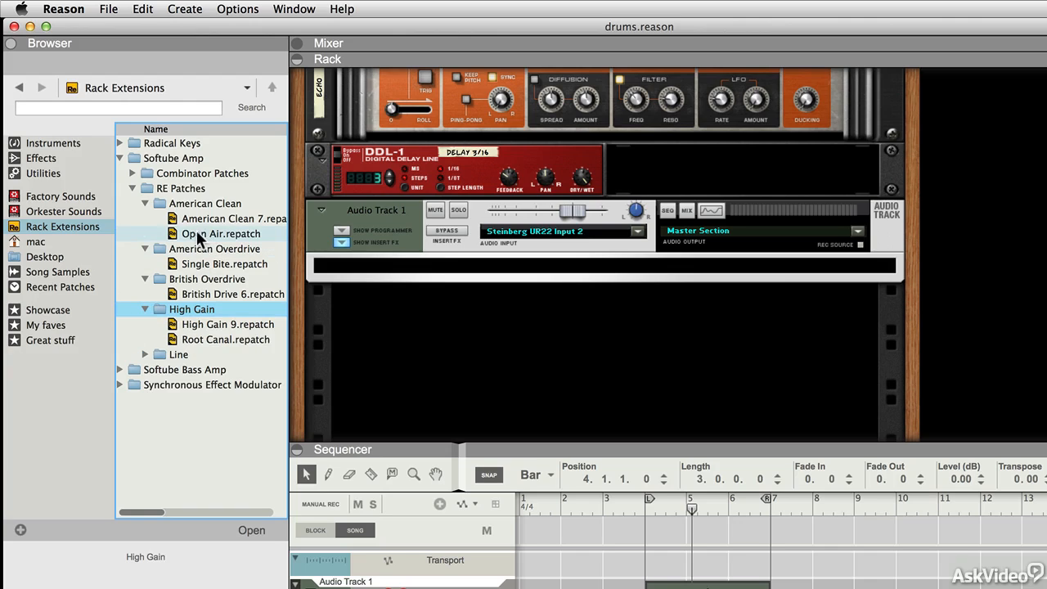
# Drag Open Air.repatch onto Audio Track 1's insert FX and load it.
pyautogui.moveTo(221, 234); pyautogui.dragTo(603, 268)
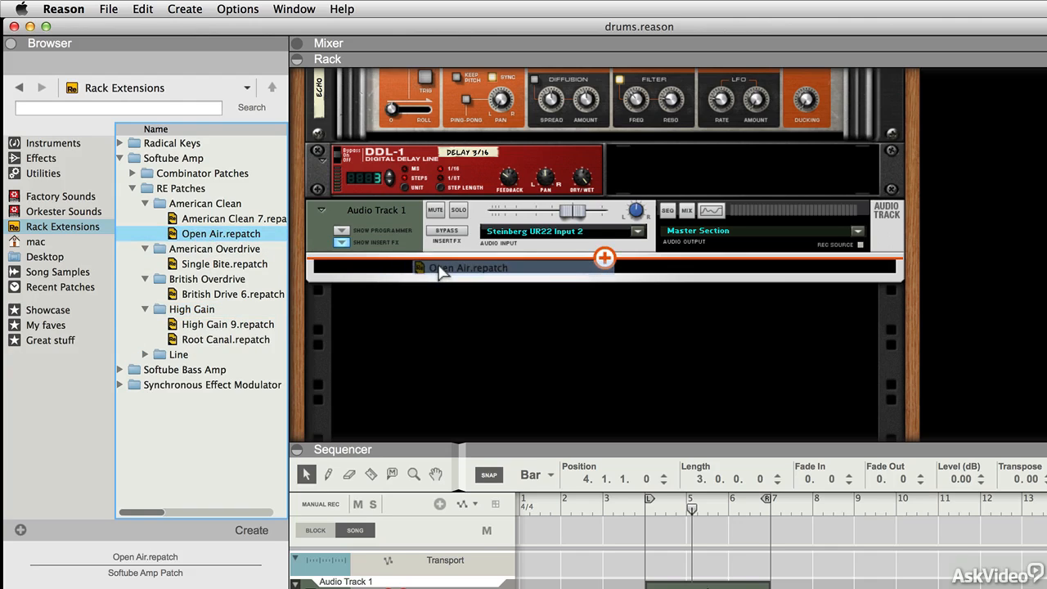
pyautogui.doubleClick(221, 233)
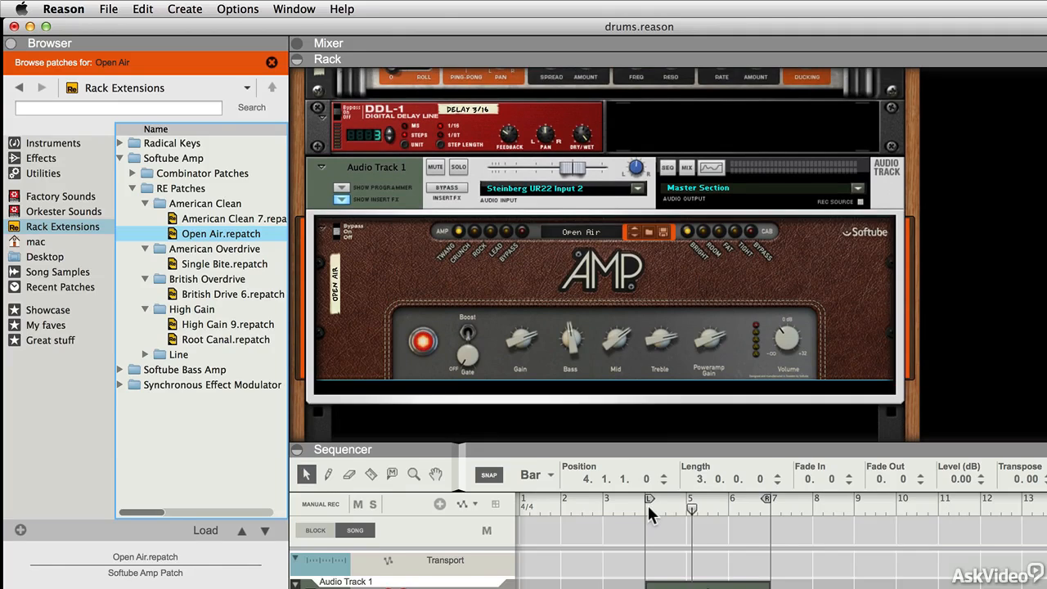
pyautogui.moveTo(339, 234)
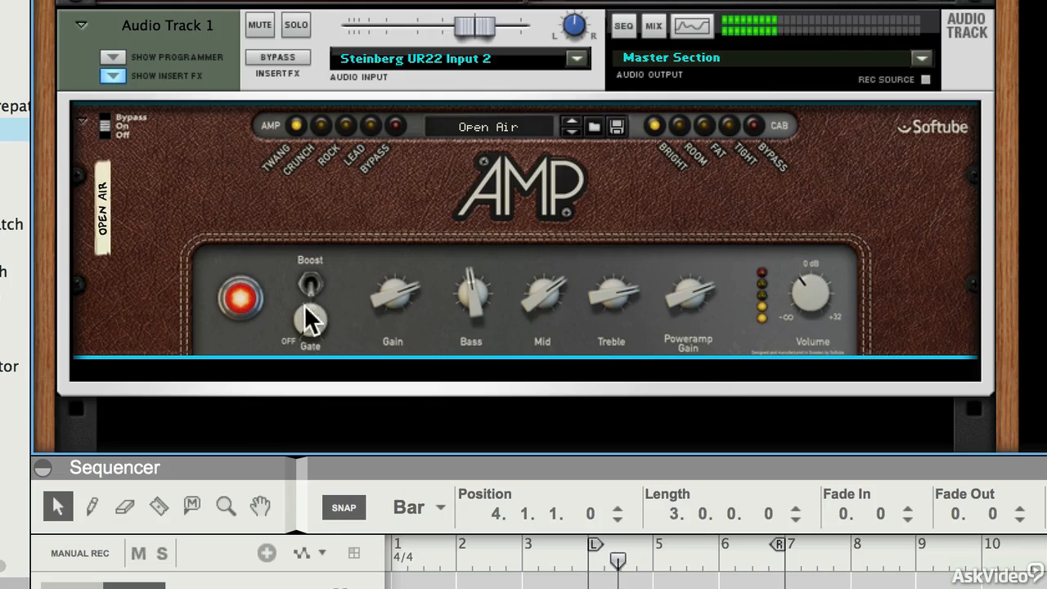
pyautogui.moveTo(311, 295)
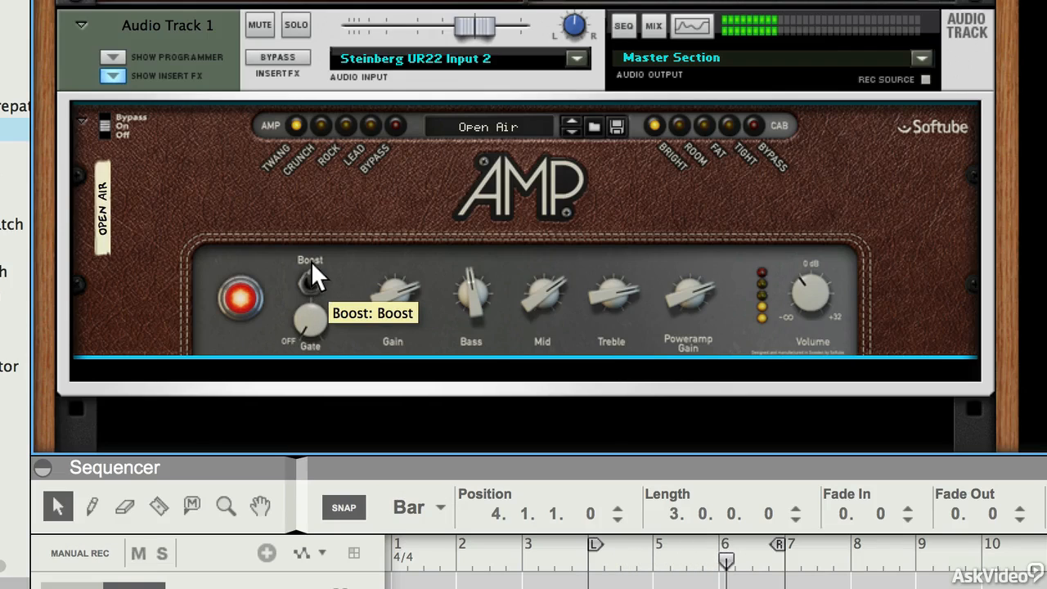
pyautogui.moveTo(369, 282)
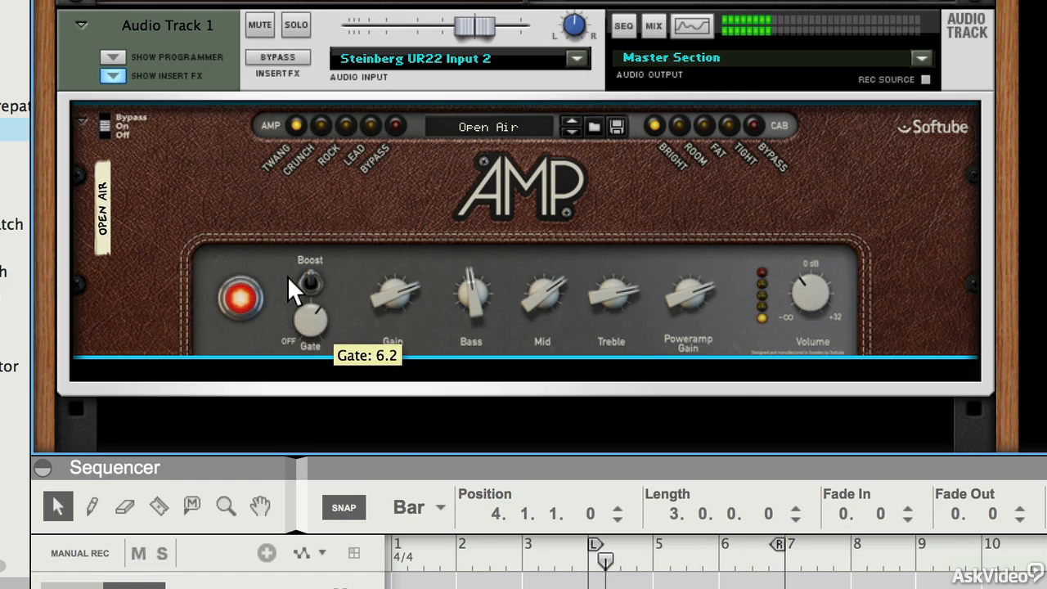
# Lower the Softube Amp Gate knob to about 1.3.
pyautogui.moveTo(309, 294); pyautogui.dragTo(309, 306)
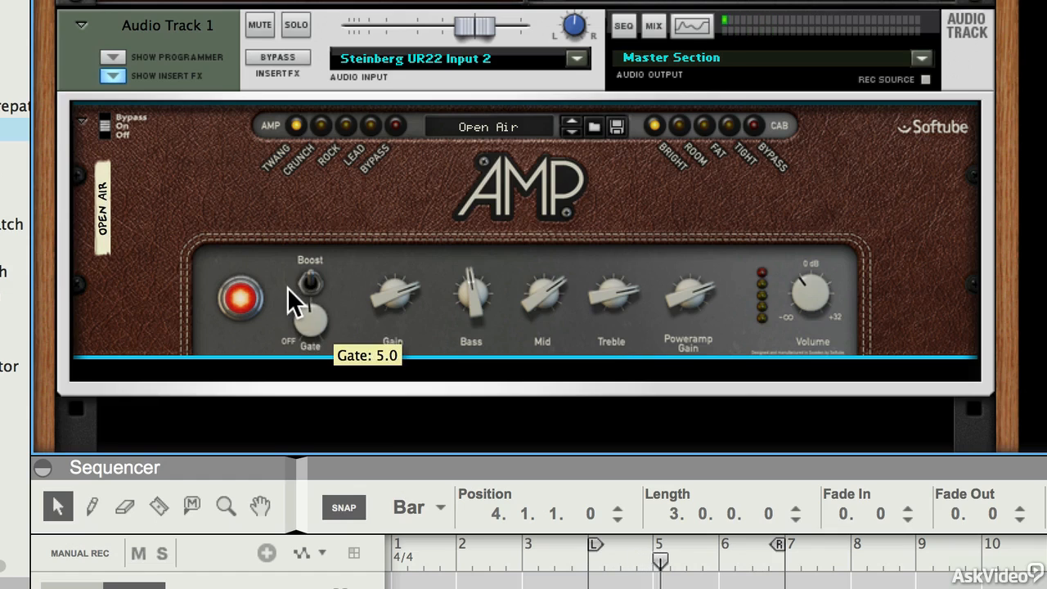
pyautogui.moveTo(348, 336)
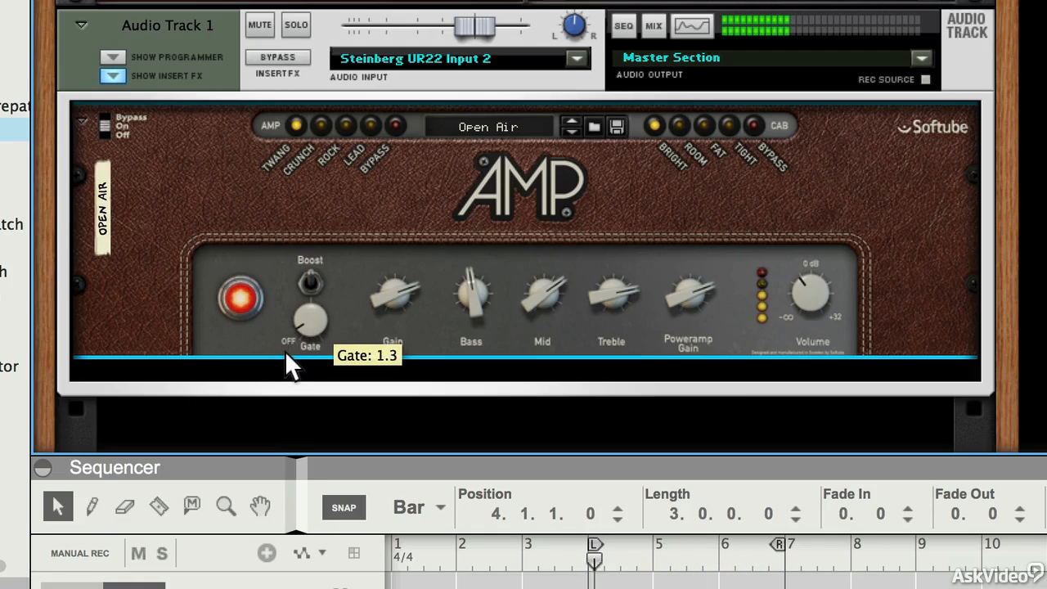
pyautogui.moveTo(719, 336)
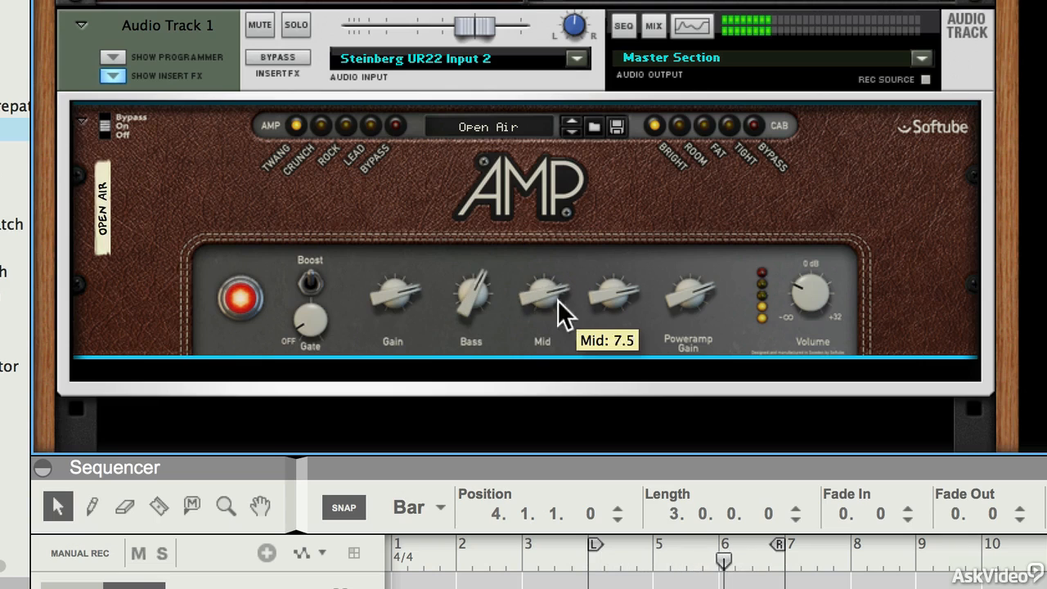
pyautogui.moveTo(612, 295)
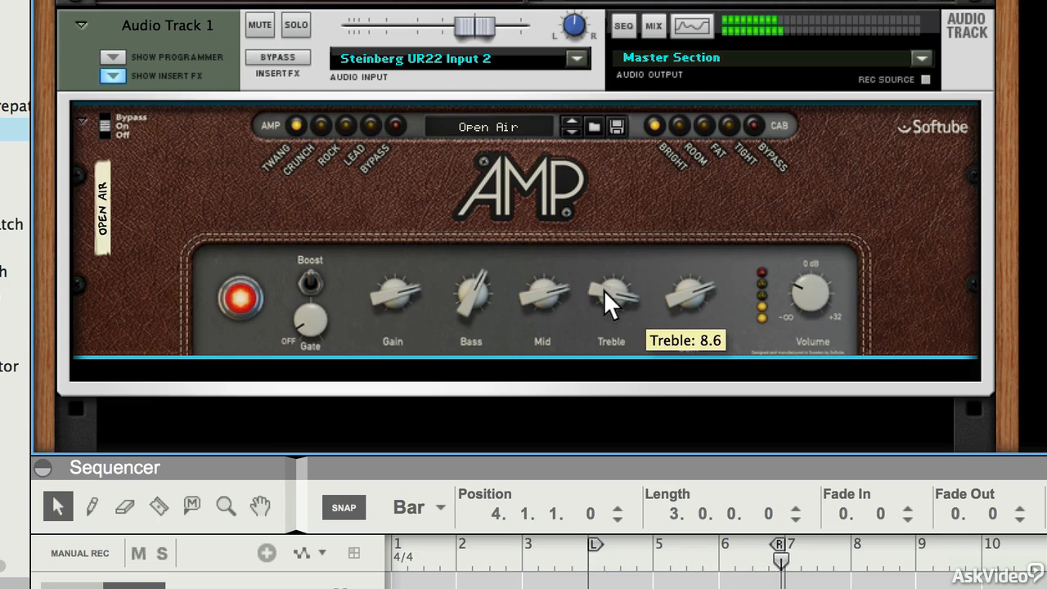
pyautogui.moveTo(691, 307)
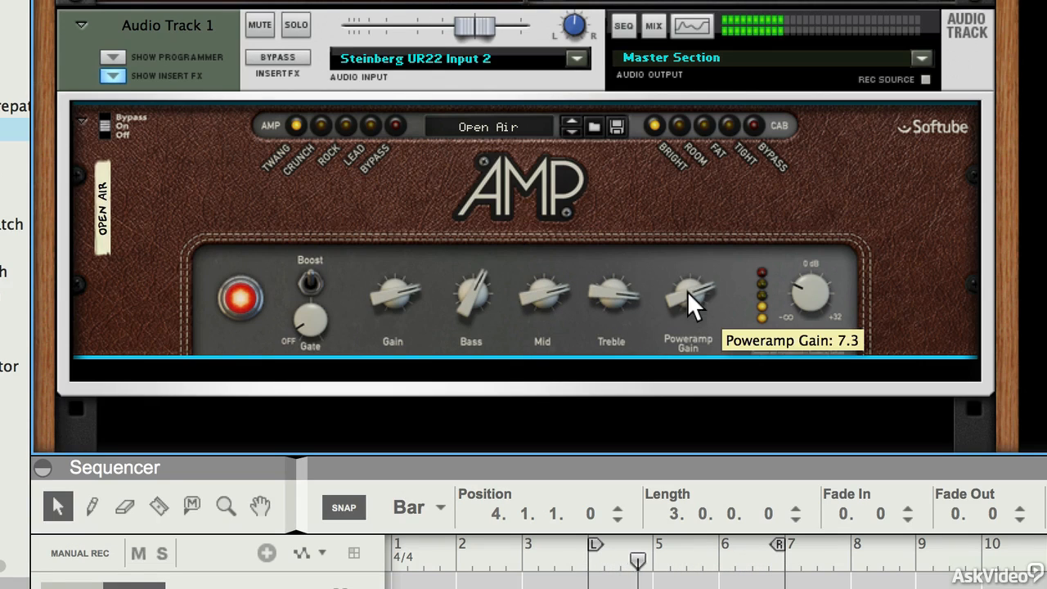
# Drag the Poweramp Gain knob down to 6.2.
pyautogui.moveTo(689, 294); pyautogui.dragTo(685, 311)
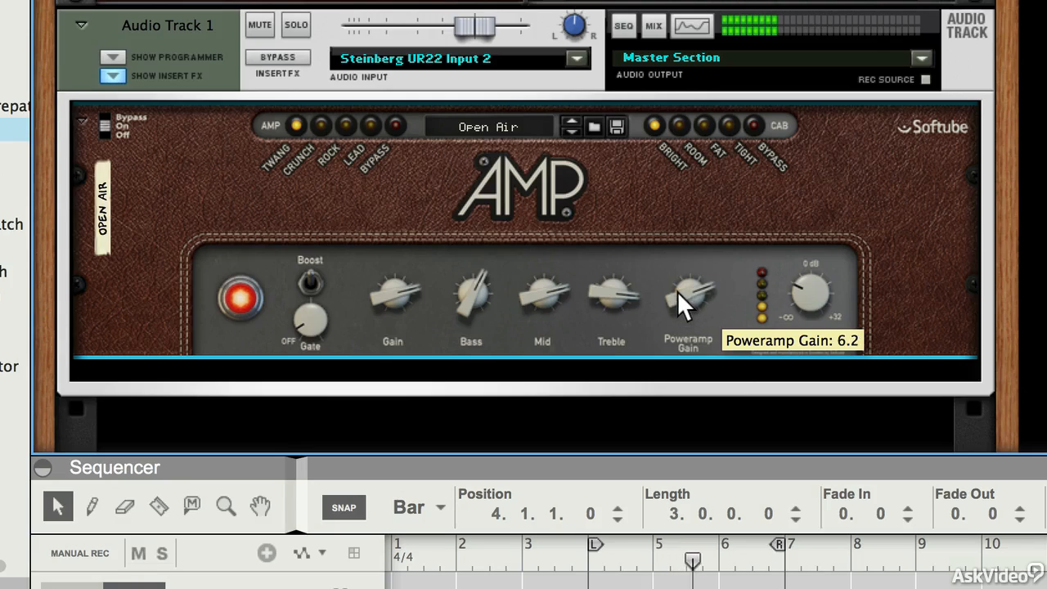
pyautogui.moveTo(773, 332)
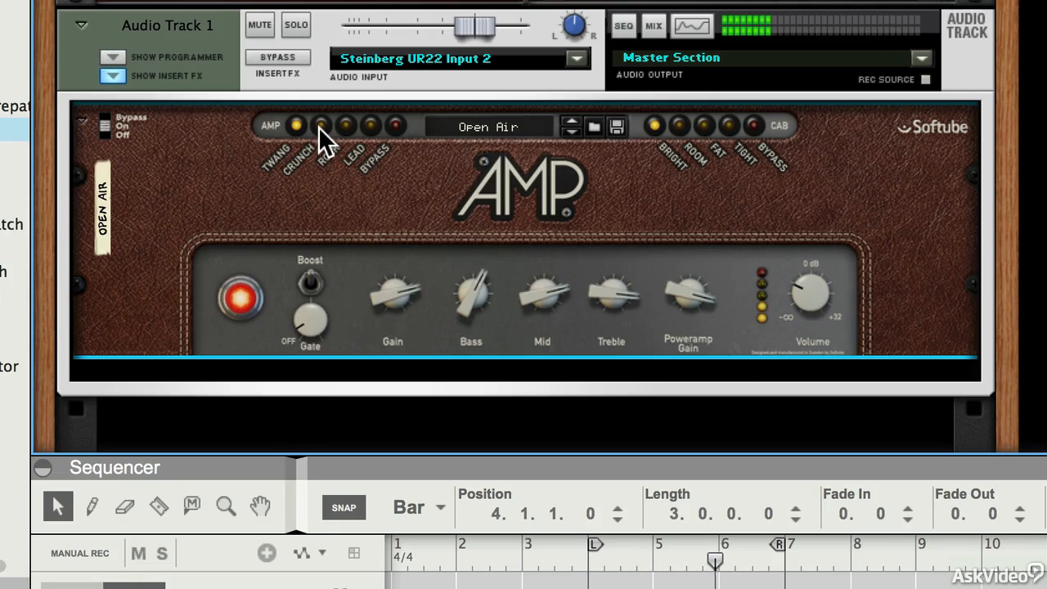
pyautogui.moveTo(321, 125)
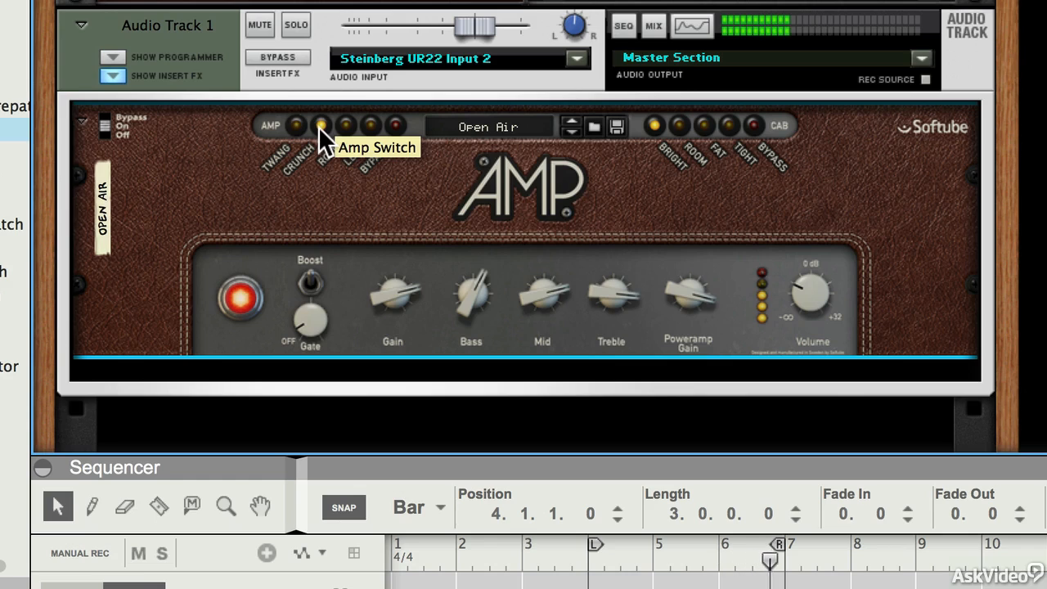
pyautogui.moveTo(327, 199)
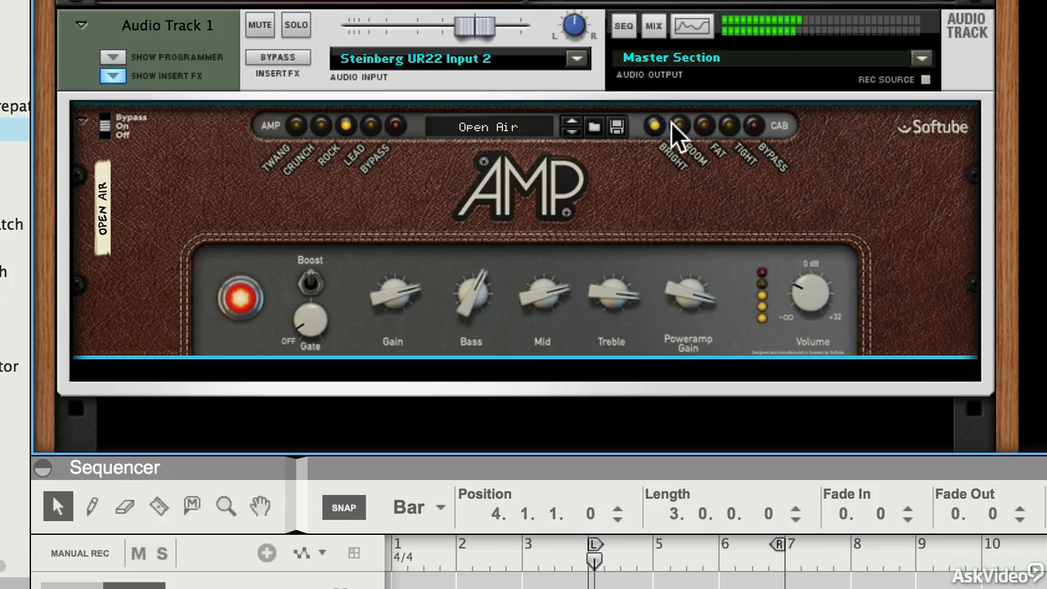
pyautogui.moveTo(705, 127)
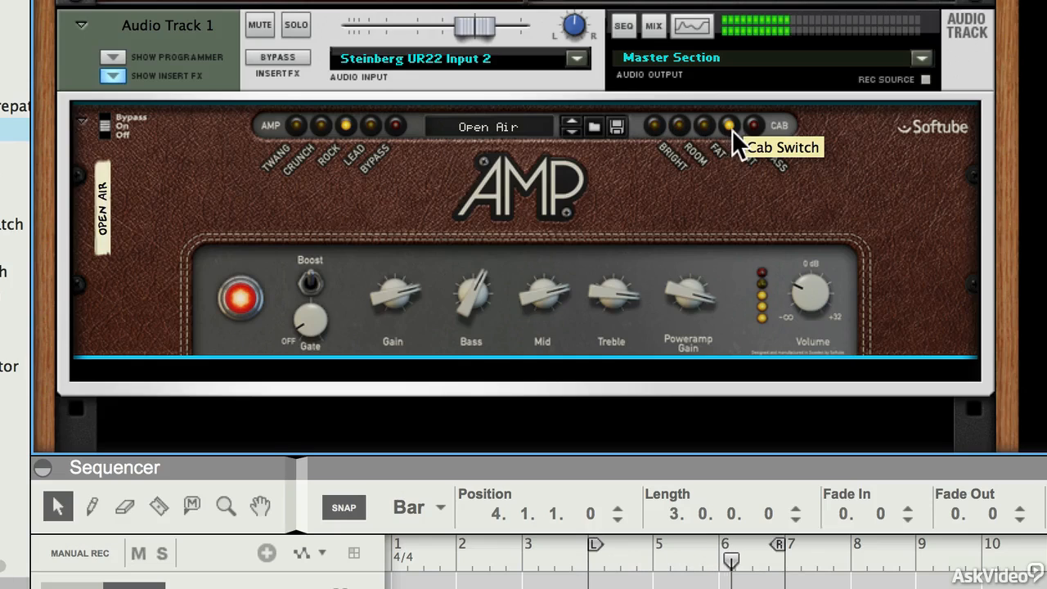
pyautogui.moveTo(546, 241)
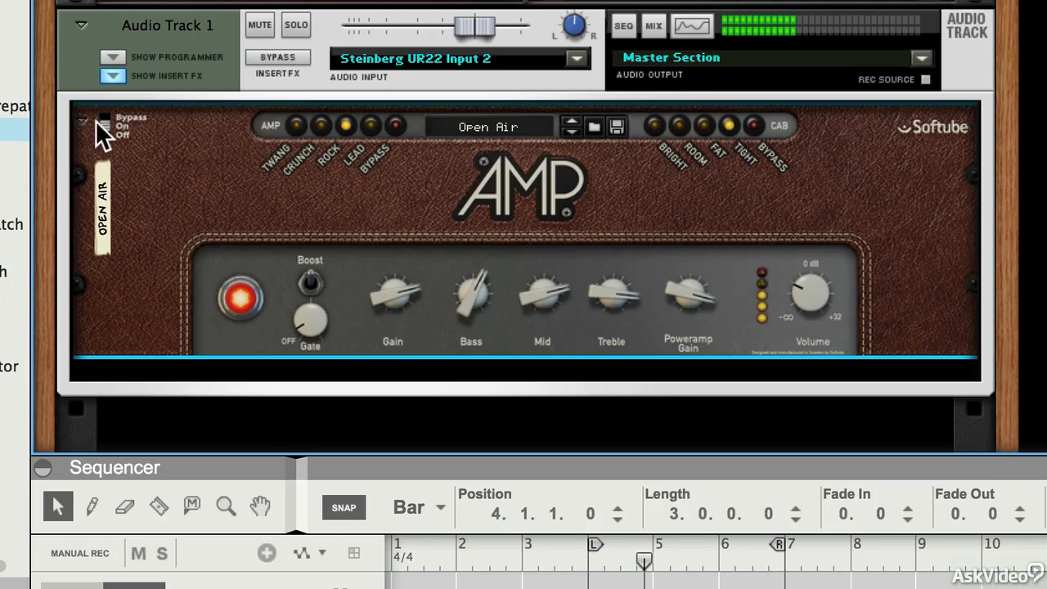
pyautogui.moveTo(110, 131)
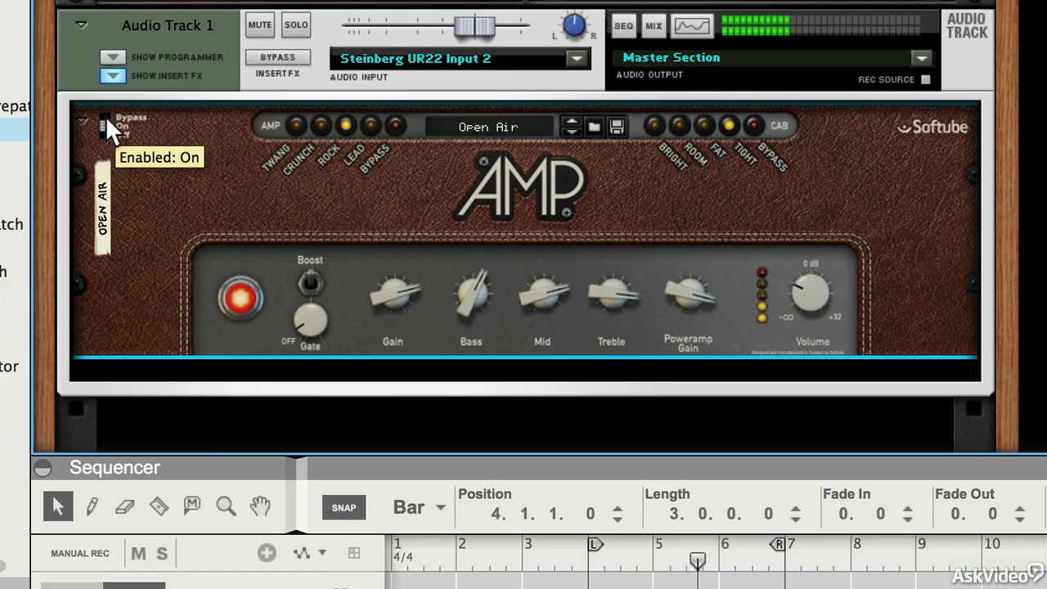
pyautogui.click(112, 122)
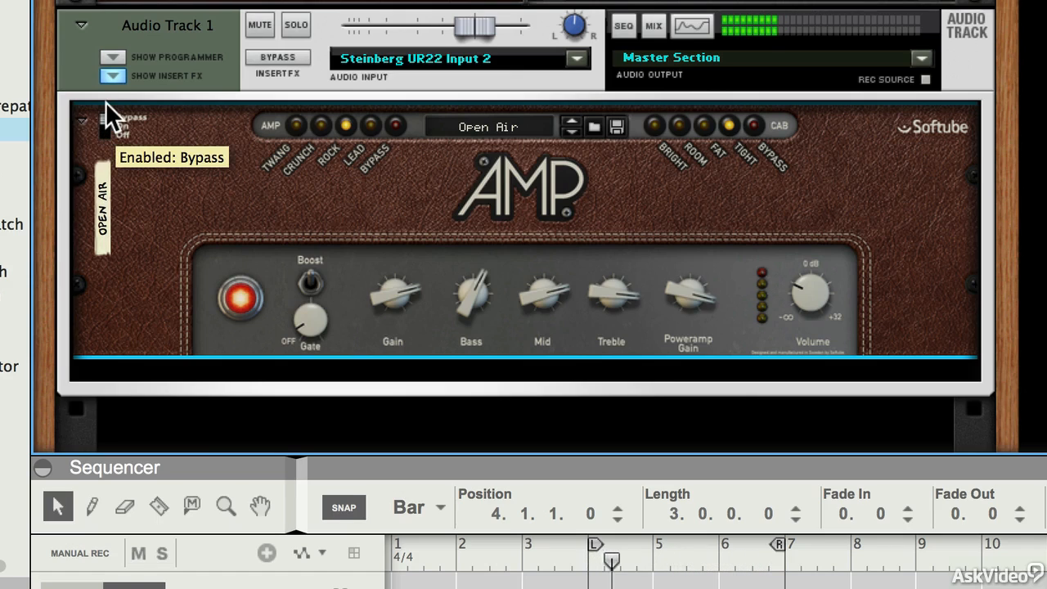
pyautogui.click(104, 121)
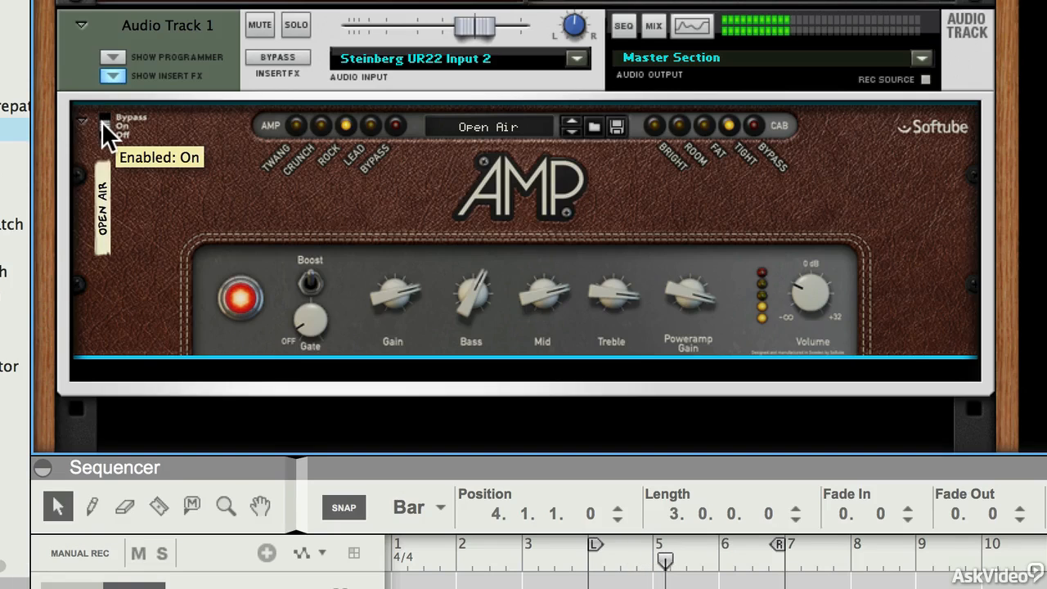
pyautogui.moveTo(233, 221)
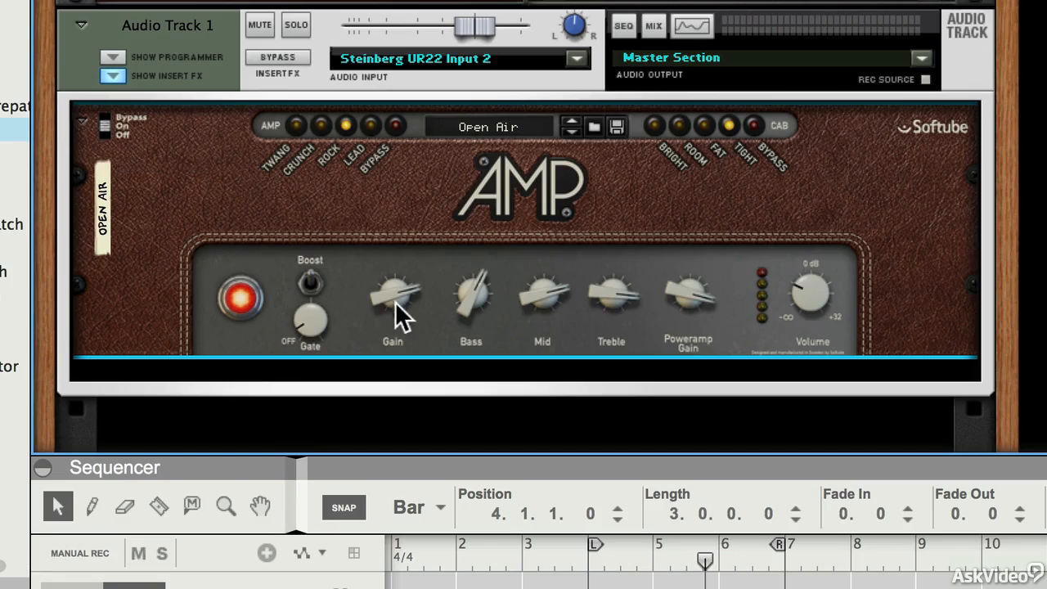
pyautogui.moveTo(470, 290)
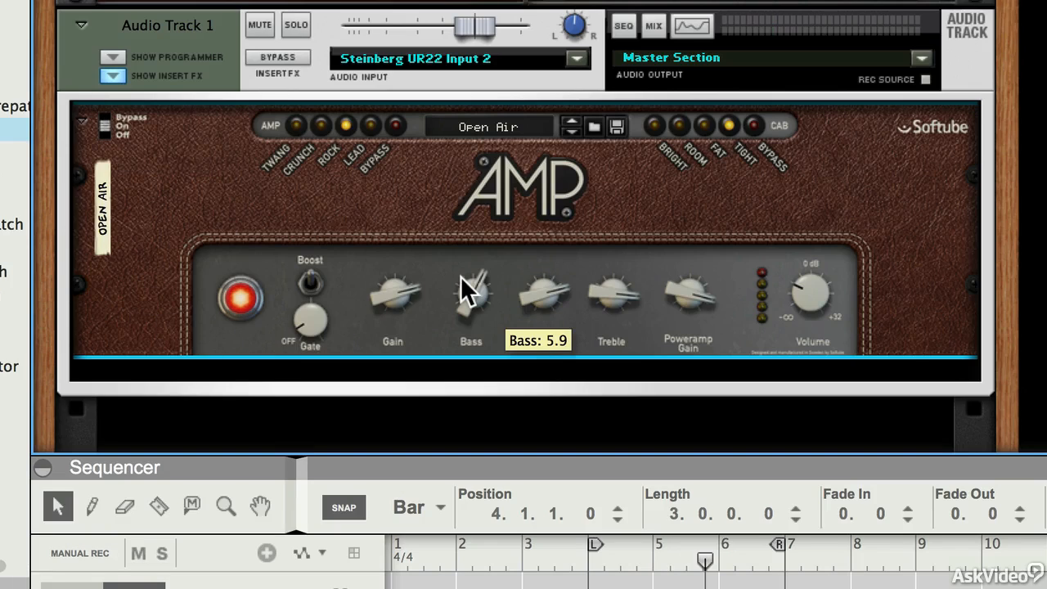
pyautogui.moveTo(522, 278)
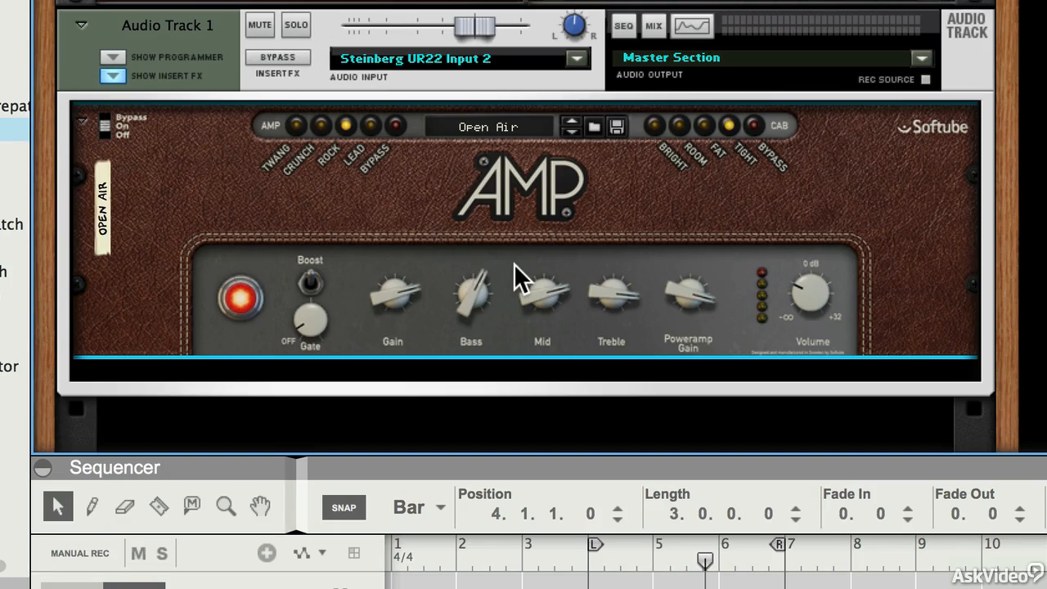
pyautogui.moveTo(523, 278)
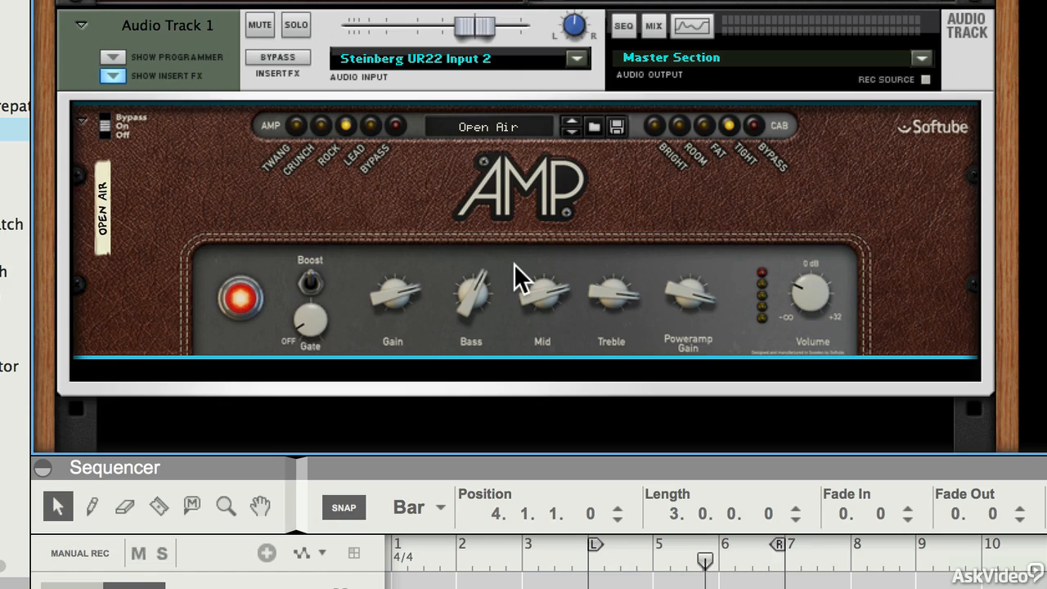